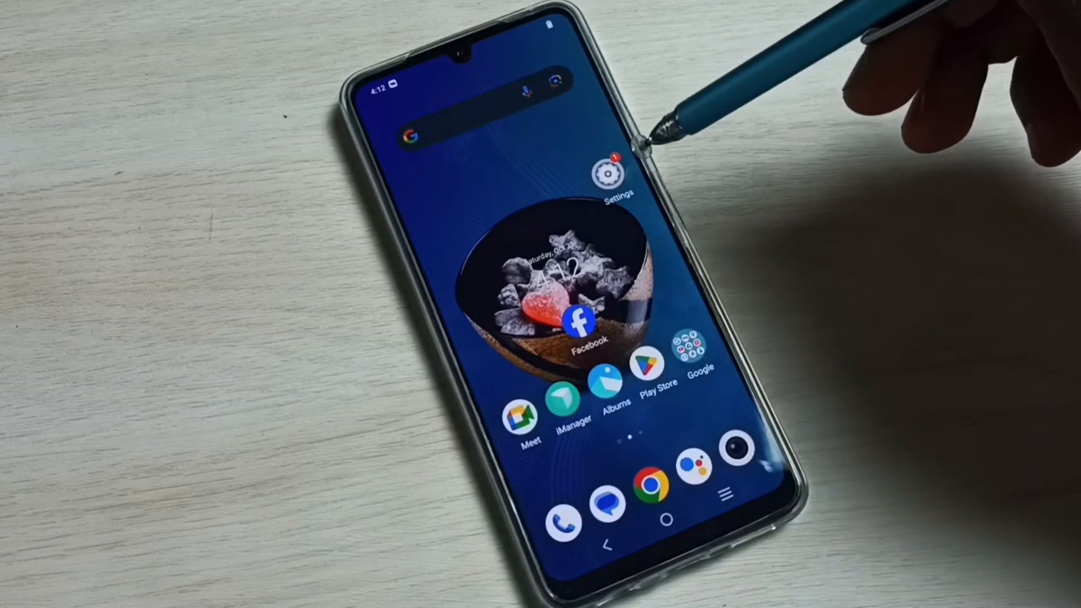
Launch Settings from the vivo home screen to show its main category list
left_click(613, 171)
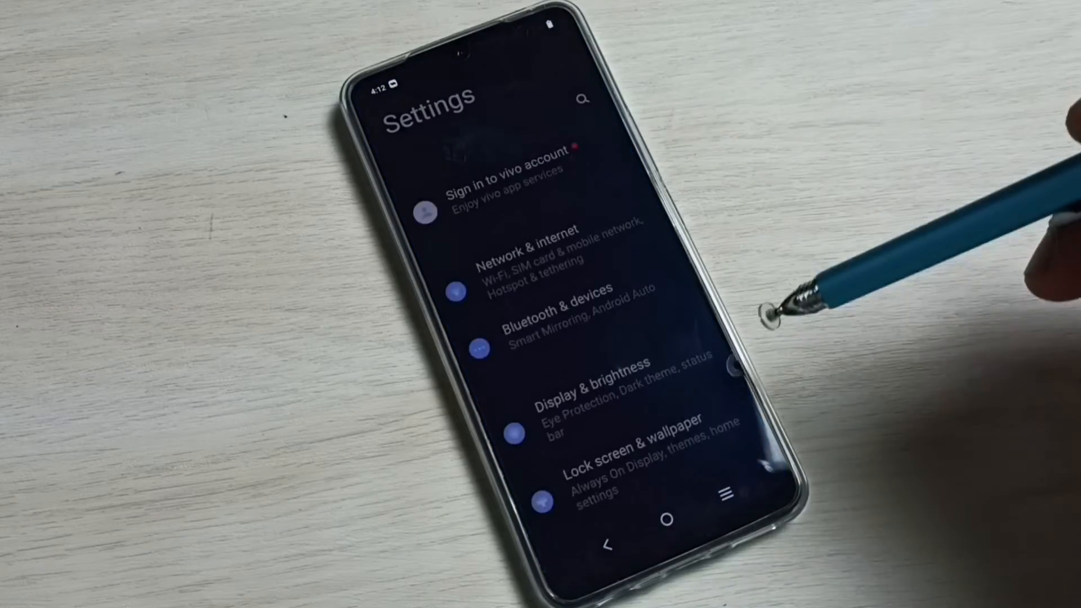